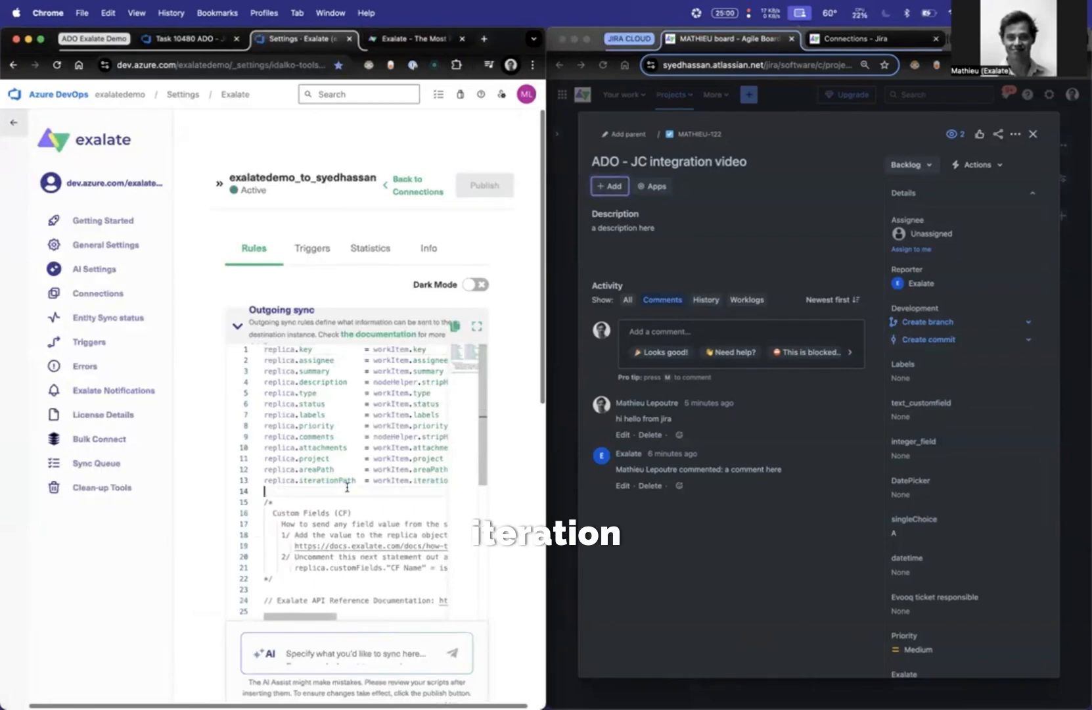
# Step: Switch to the Connections - Jira tab showing the connection's sync rules
pyautogui.click(852, 38)
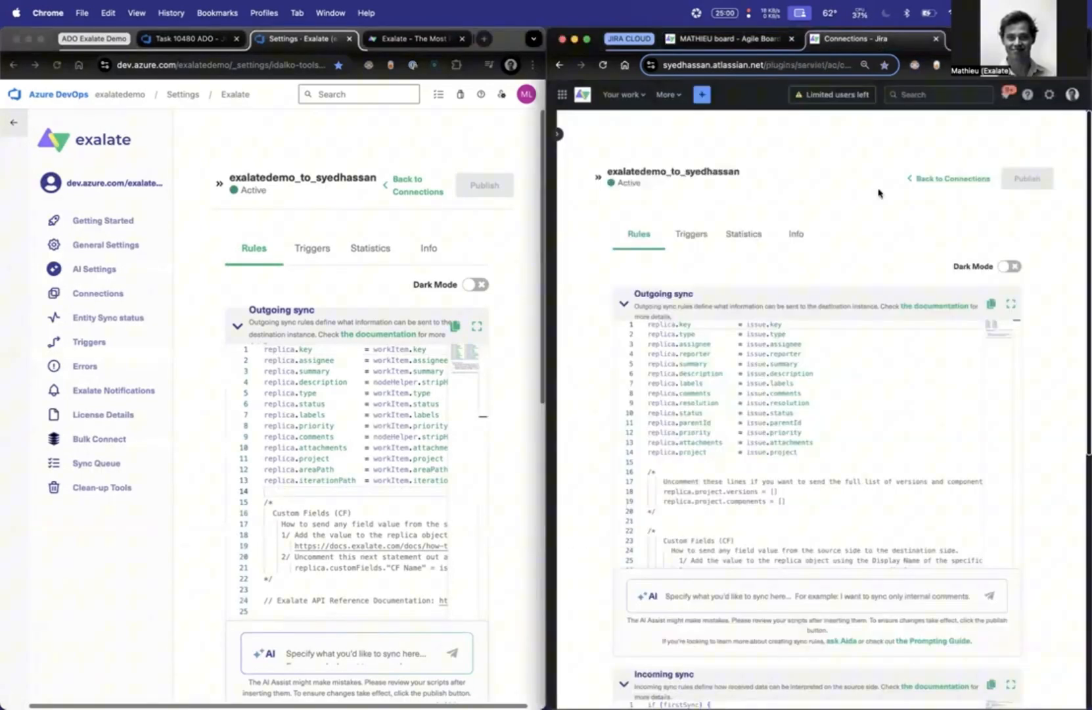
# Step: Draft the AI Assist prompt mapping "replica.iterationPath" from Azure DevOps to a named Jira field
pyautogui.scroll(-3)
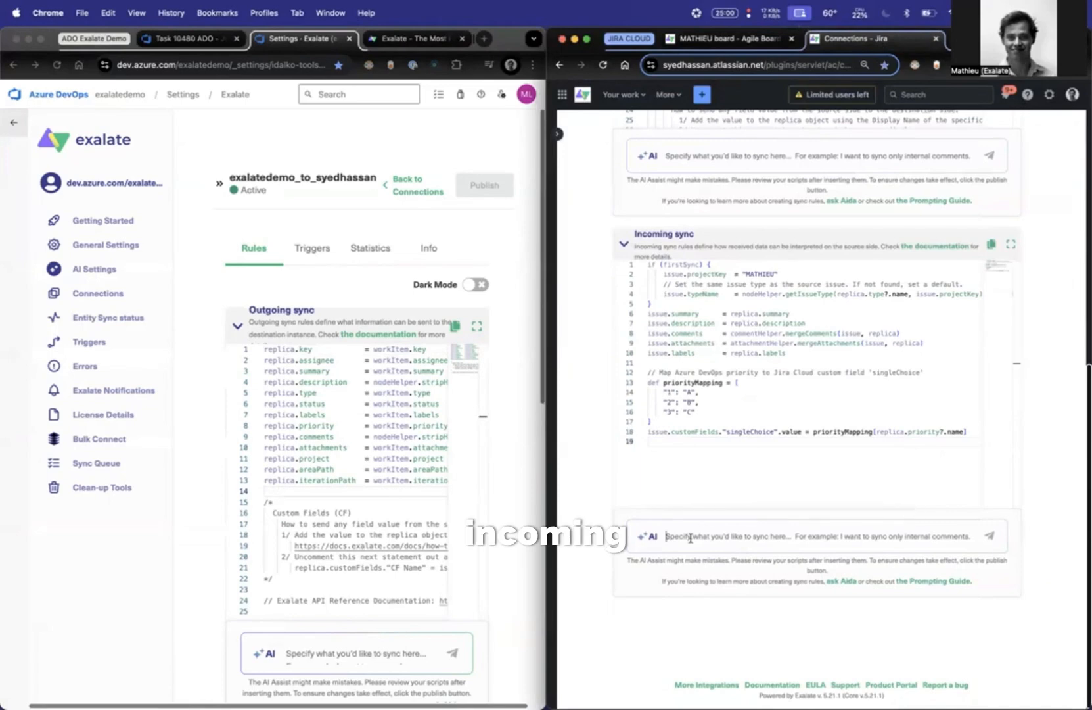
pyautogui.write('Map')
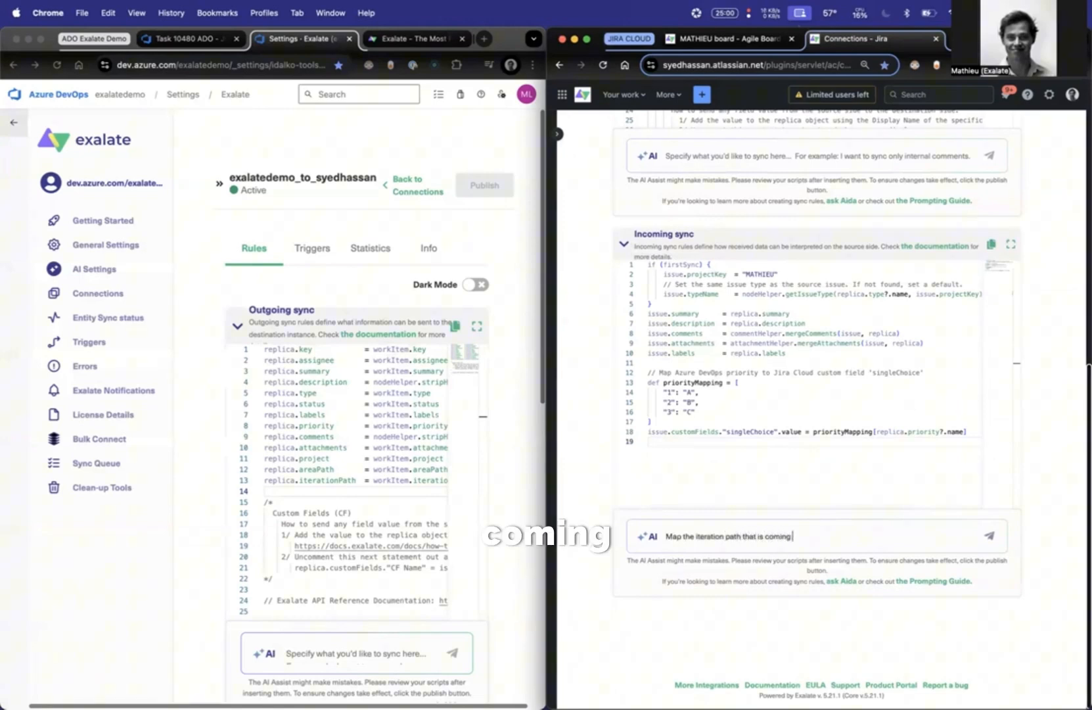
pyautogui.write('from Azure Devops as "')
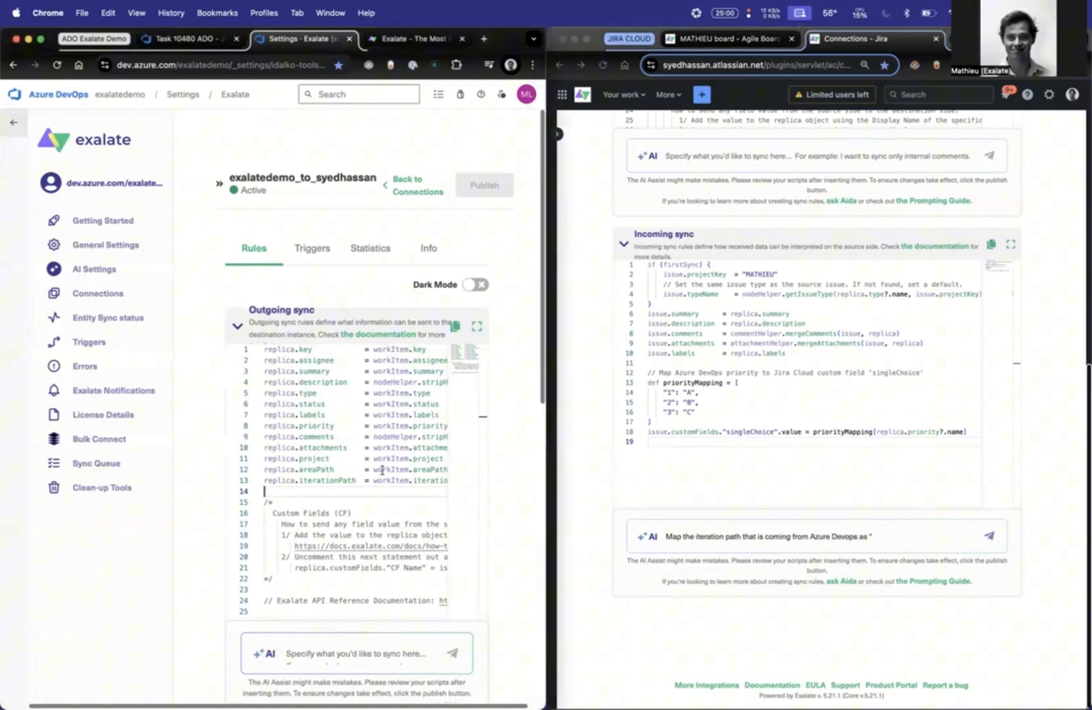
pyautogui.doubleClick(308, 479)
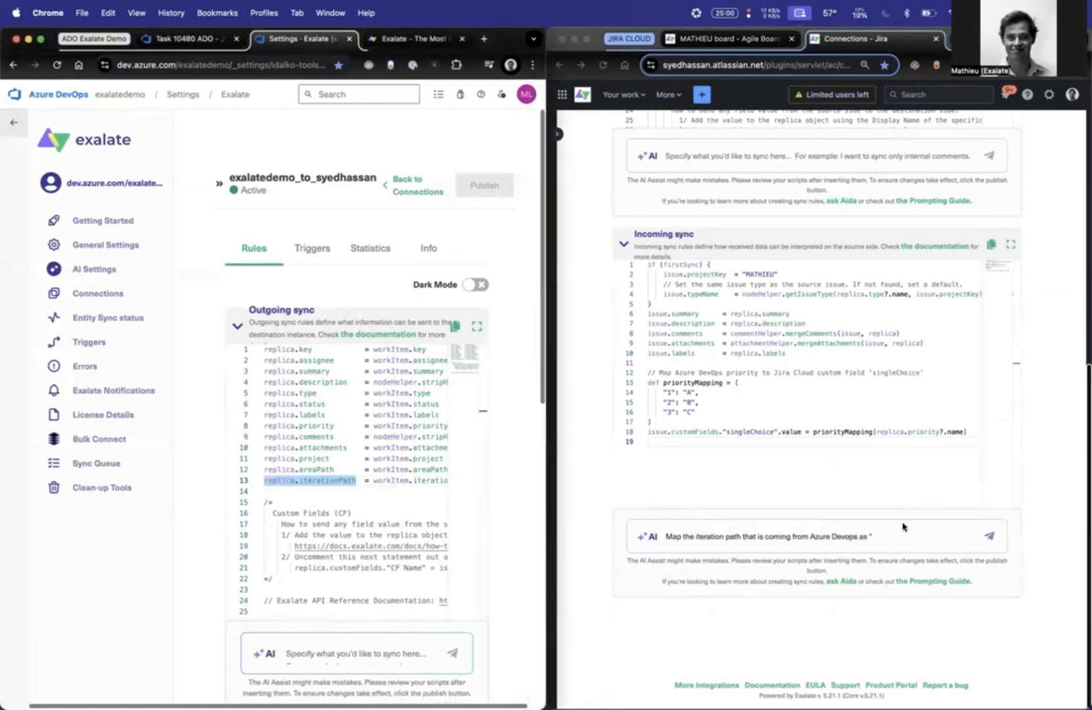
pyautogui.write('"replica.iterationPath"')
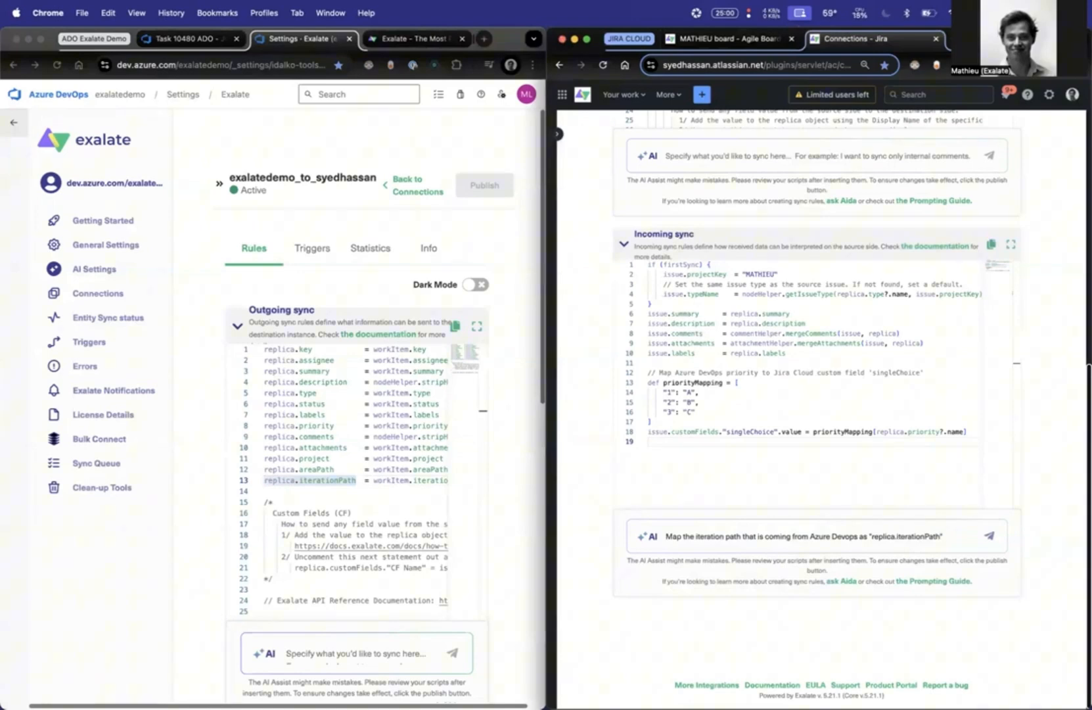
pyautogui.write('to')
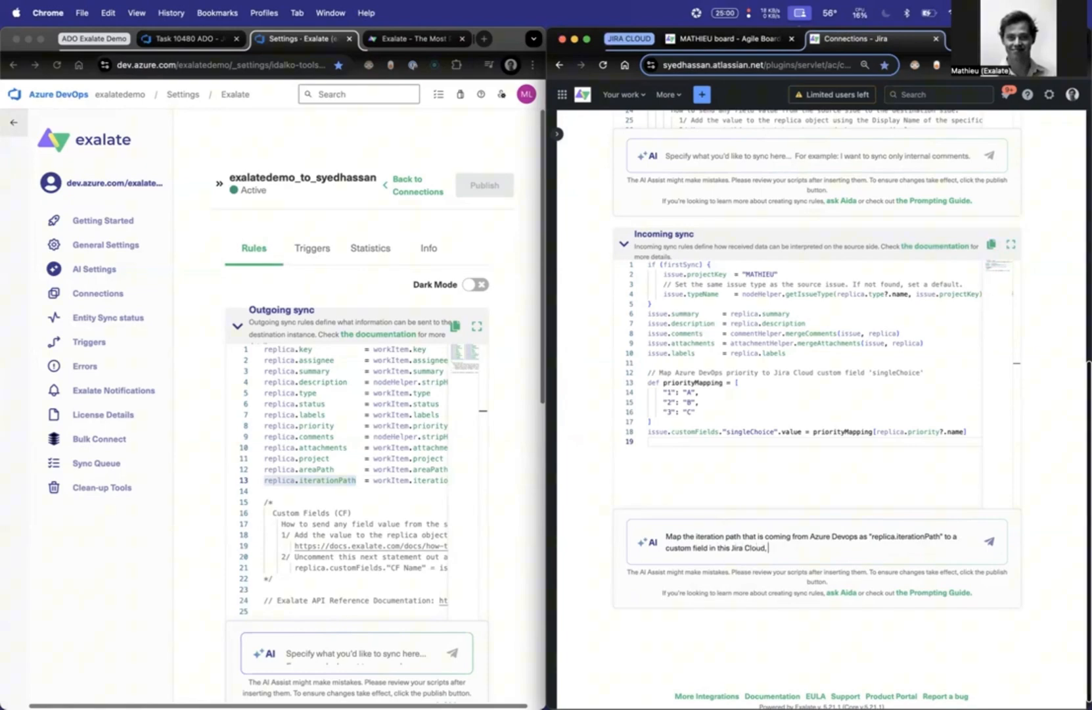
pyautogui.write('that is called "')
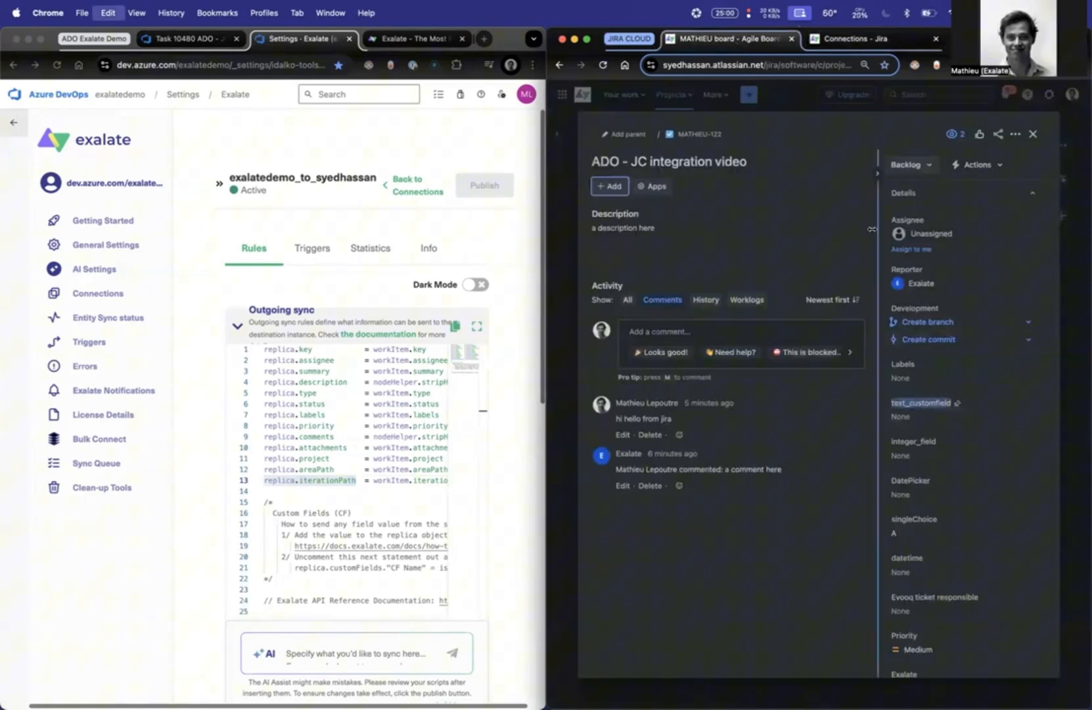
# Step: Return to the connection's incoming sync rules with the drafted AI Assist prompt
pyautogui.click(870, 39)
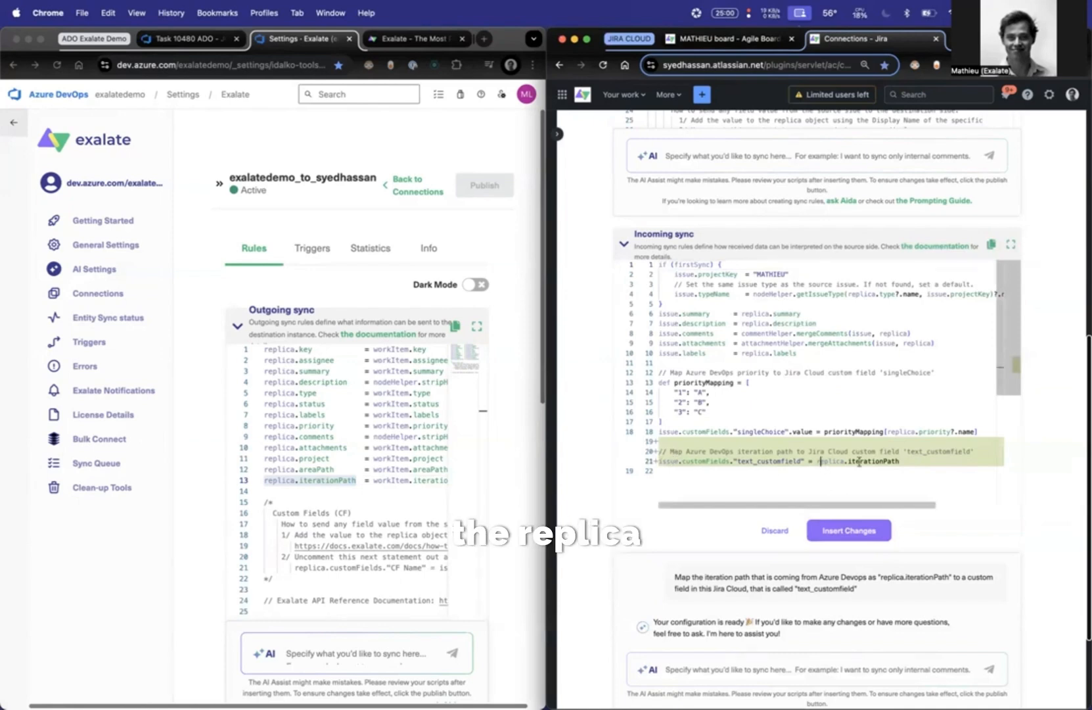
# Step: Insert the suggested text_customfield iterationPath mapping into the Jira incoming sync script
pyautogui.doubleClick(280, 480)
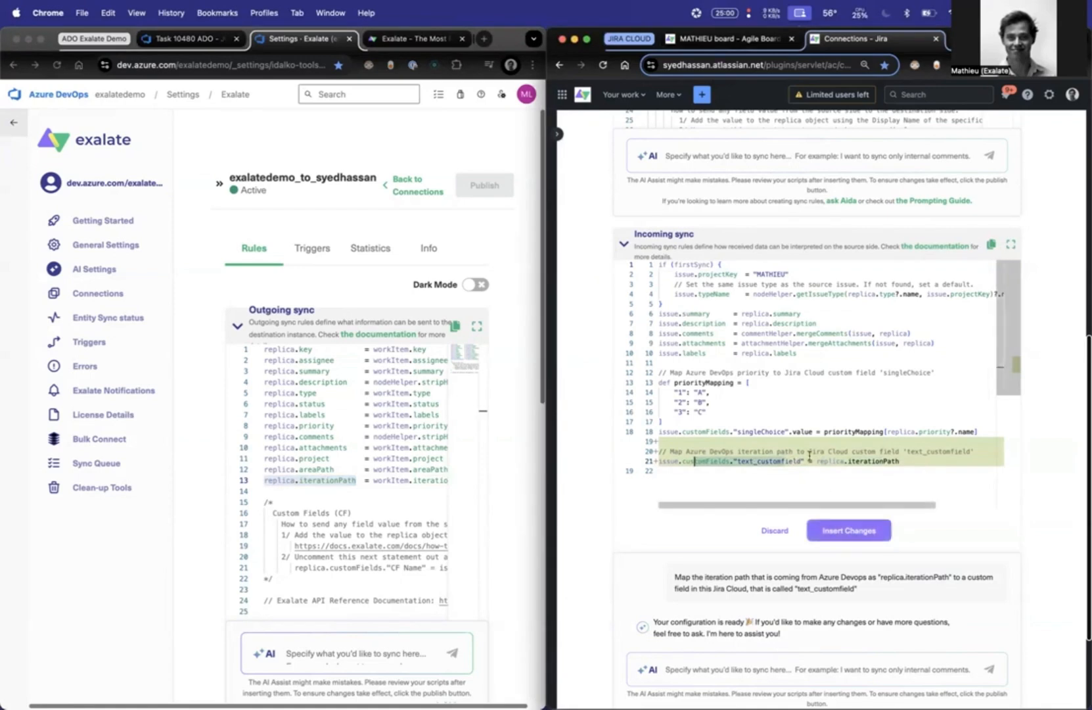
pyautogui.click(849, 530)
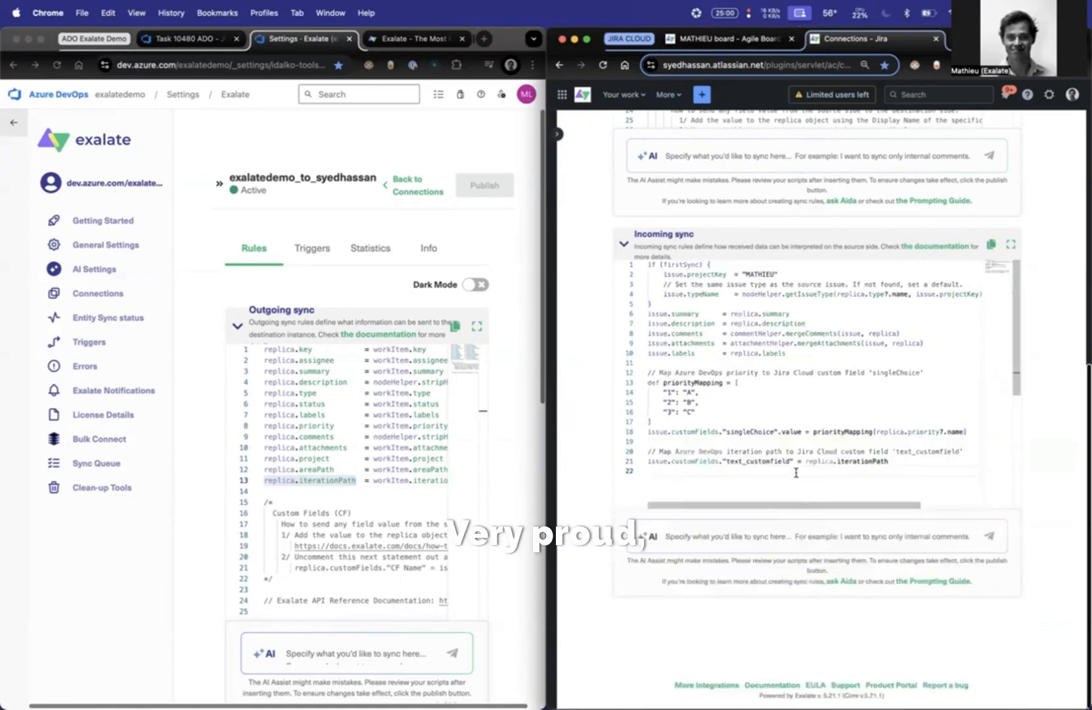
pyautogui.write('.va')
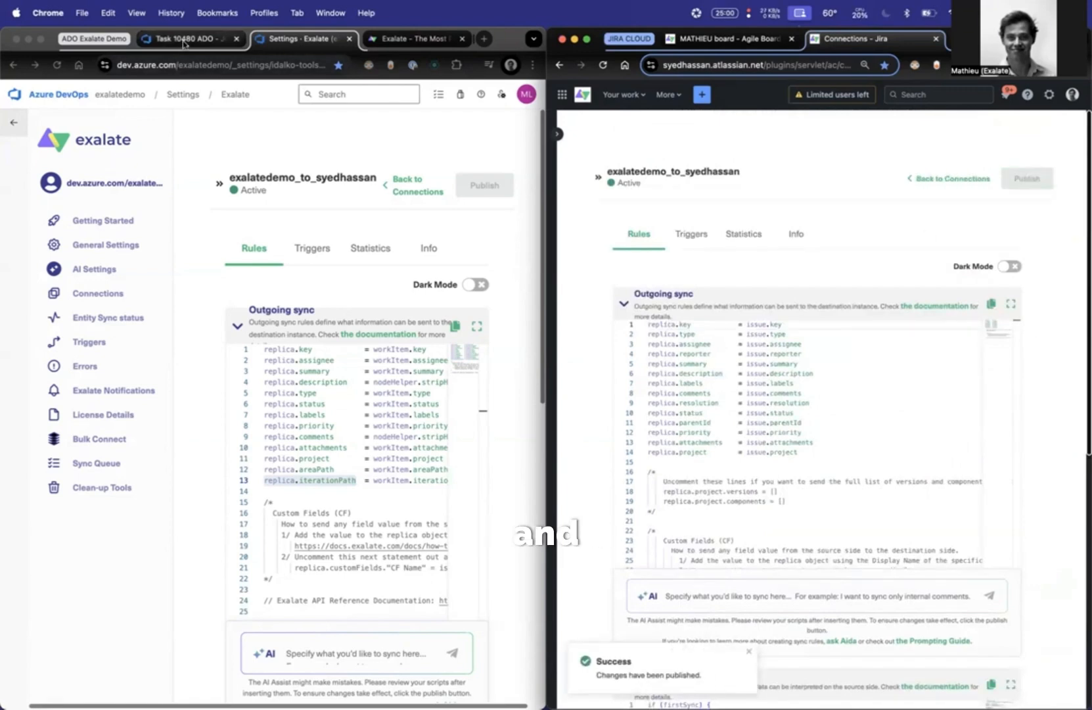
# Step: Set Azure DevOps work item 10480's priority to 2 and save it
pyautogui.click(184, 38)
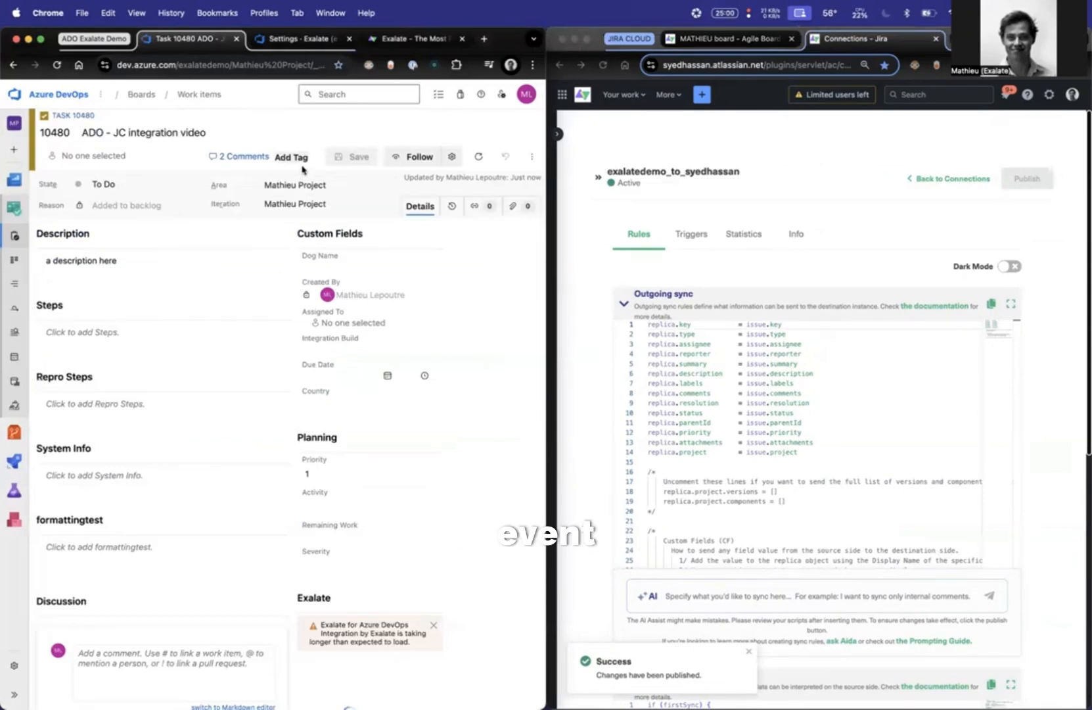
pyautogui.click(369, 474)
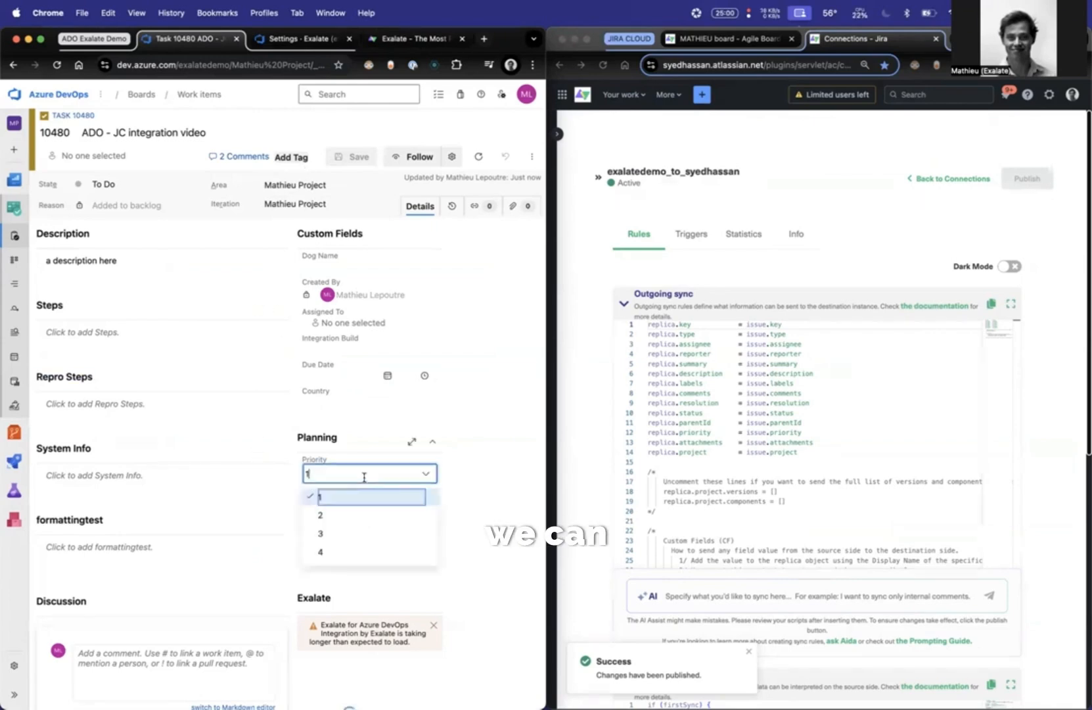
pyautogui.click(320, 514)
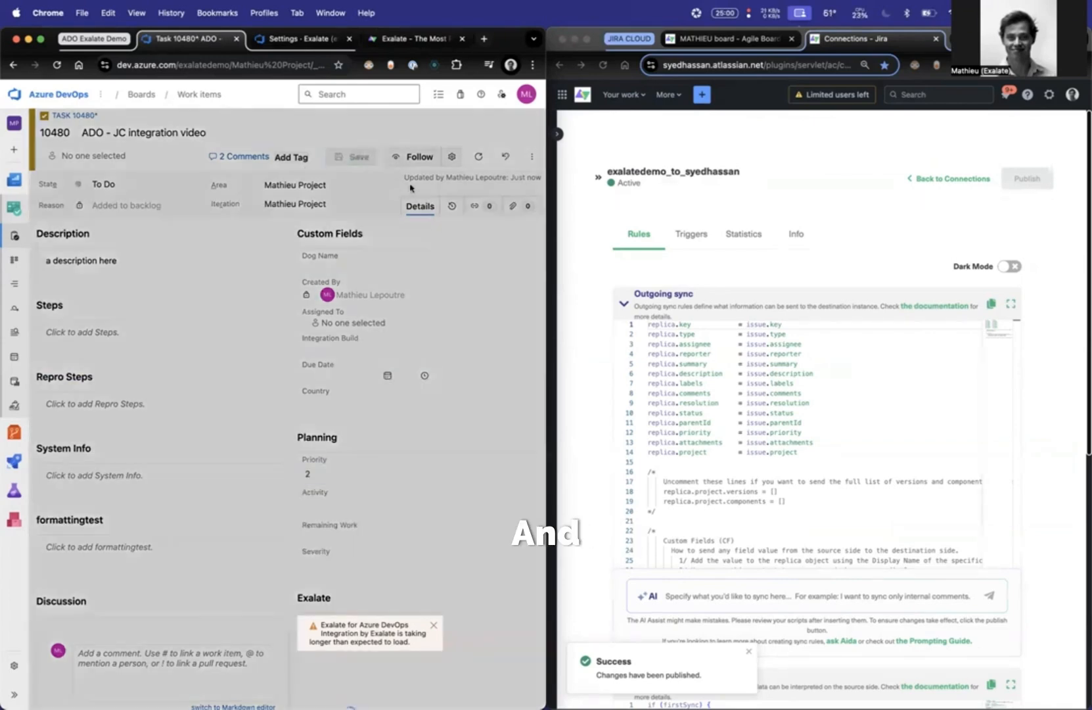
pyautogui.click(728, 39)
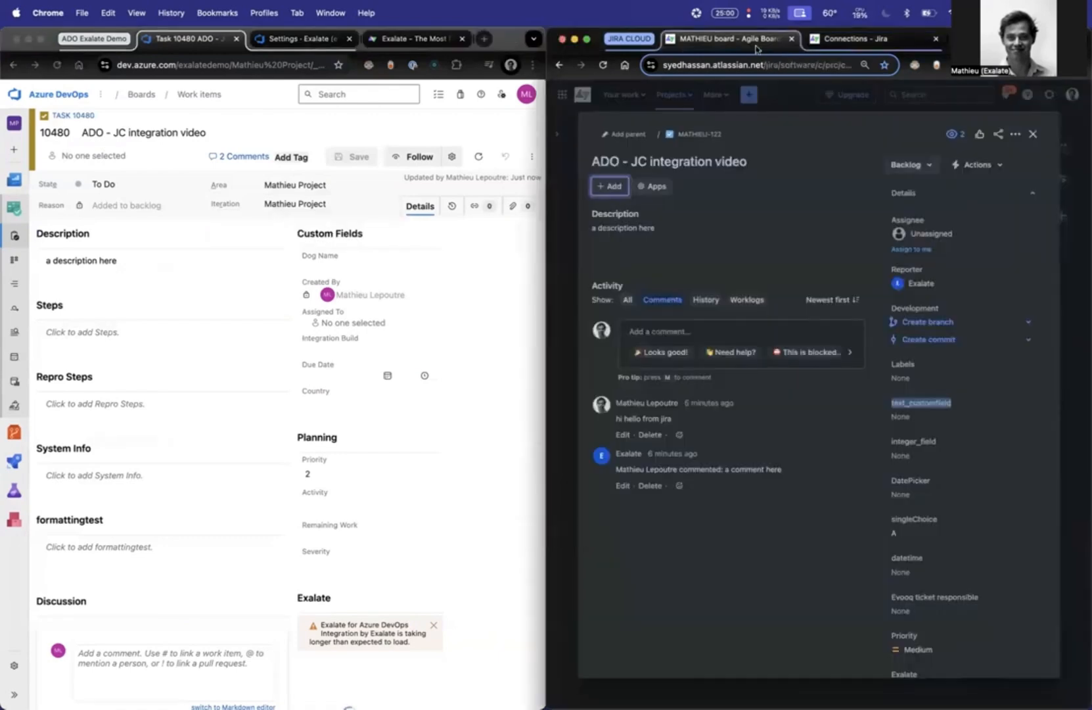